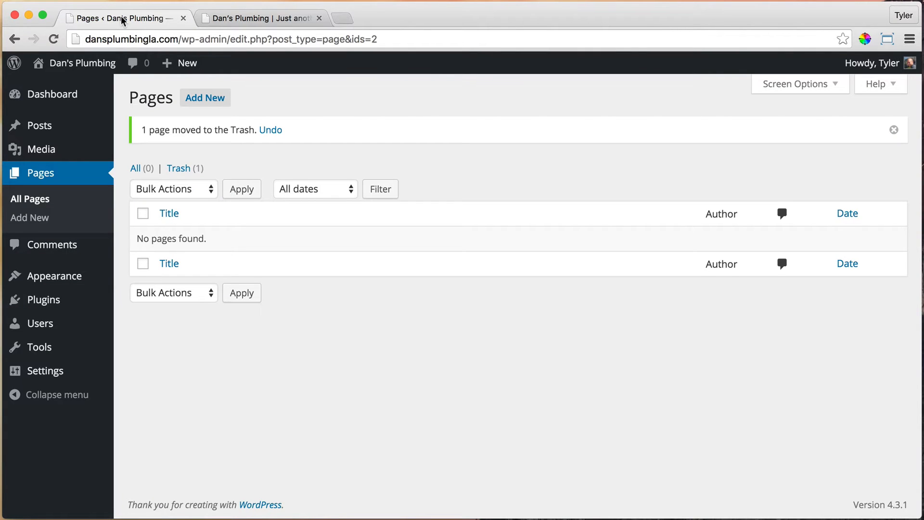
pyautogui.moveTo(372, 319)
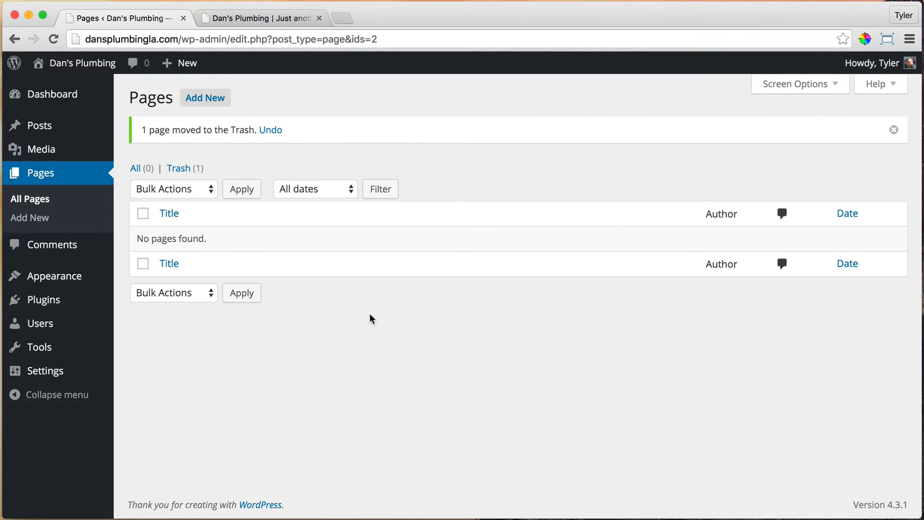
pyautogui.moveTo(349, 282)
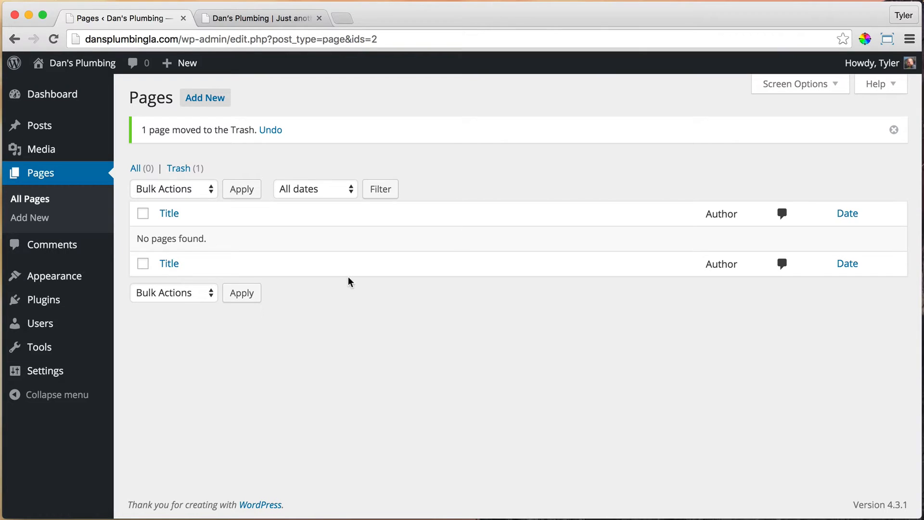
pyautogui.moveTo(341, 280)
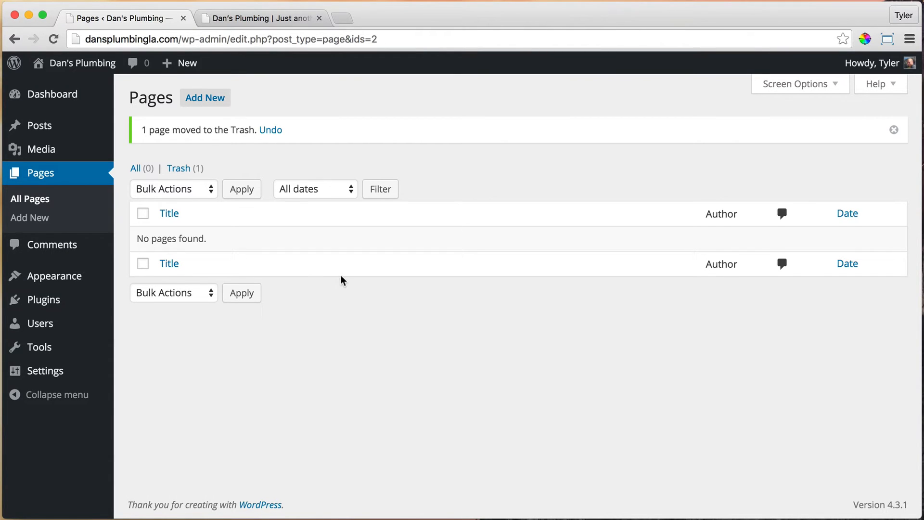
pyautogui.moveTo(204, 97)
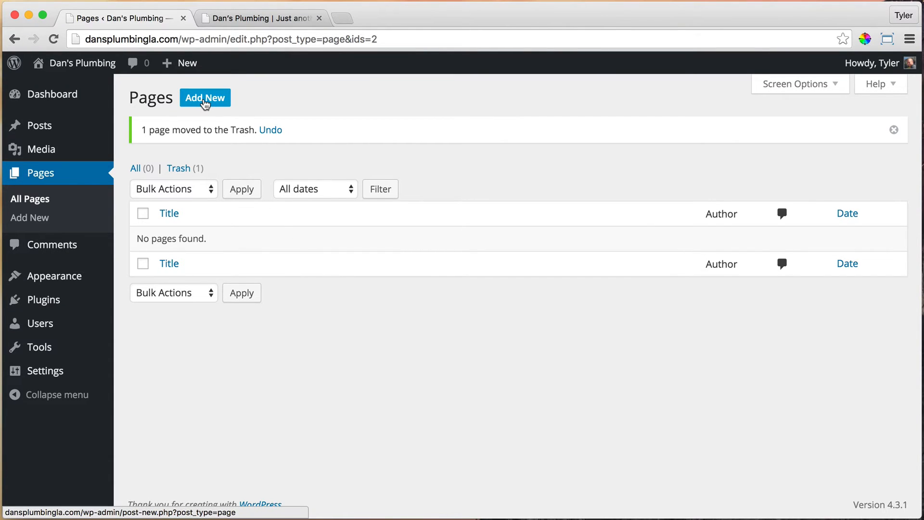
pyautogui.moveTo(50, 172)
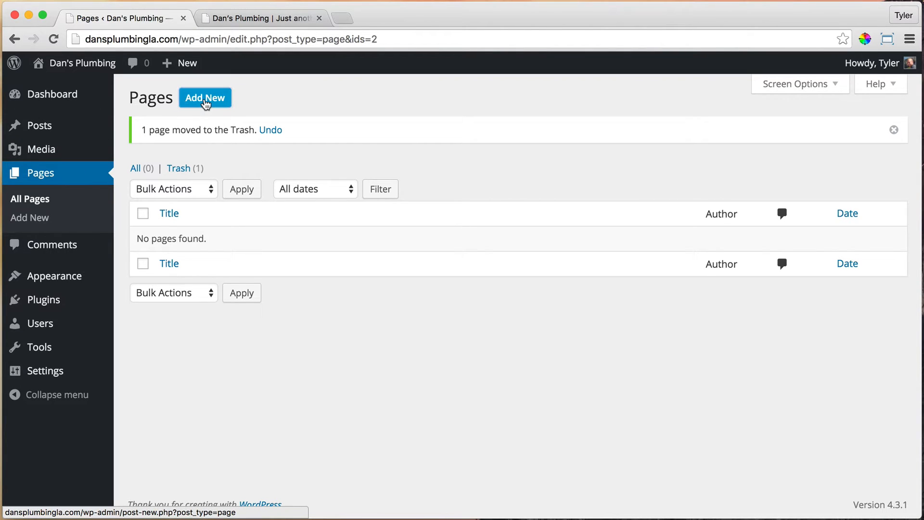
# Add a new page titled 'Home' and publish it
pyautogui.click(204, 97)
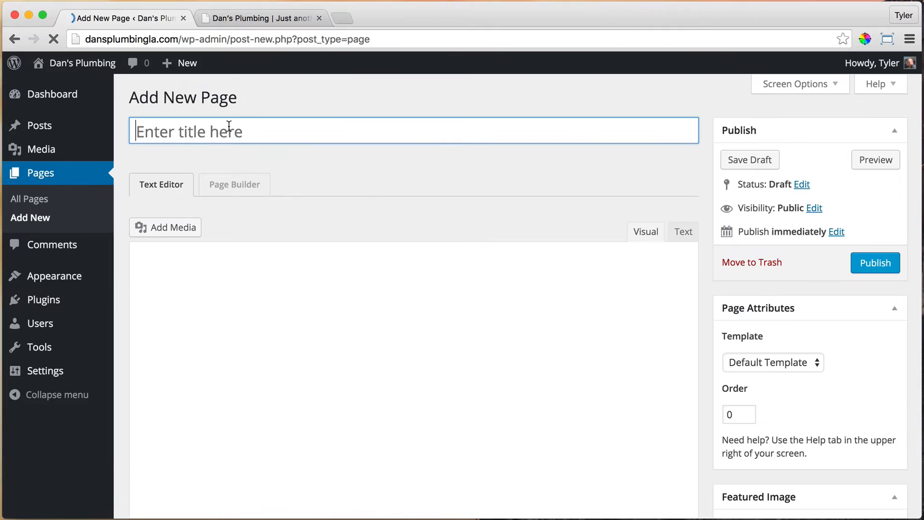
pyautogui.write('H')
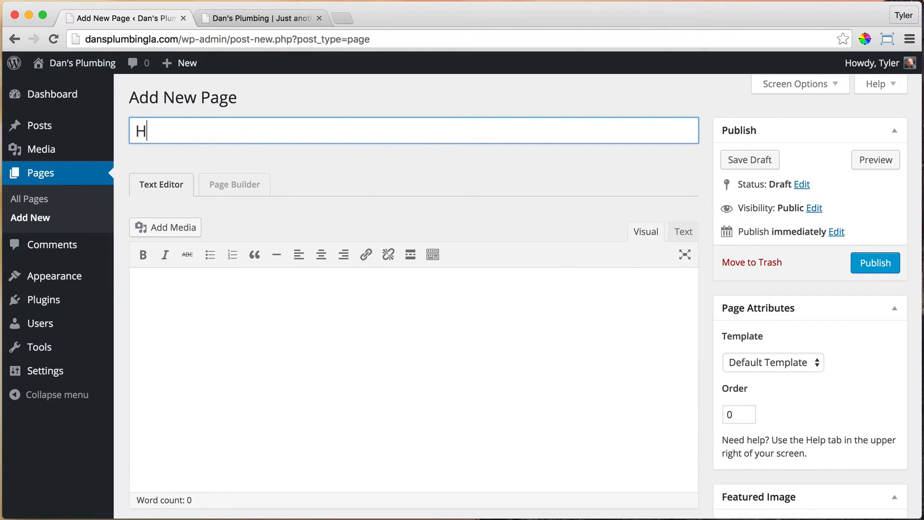
pyautogui.write('ome')
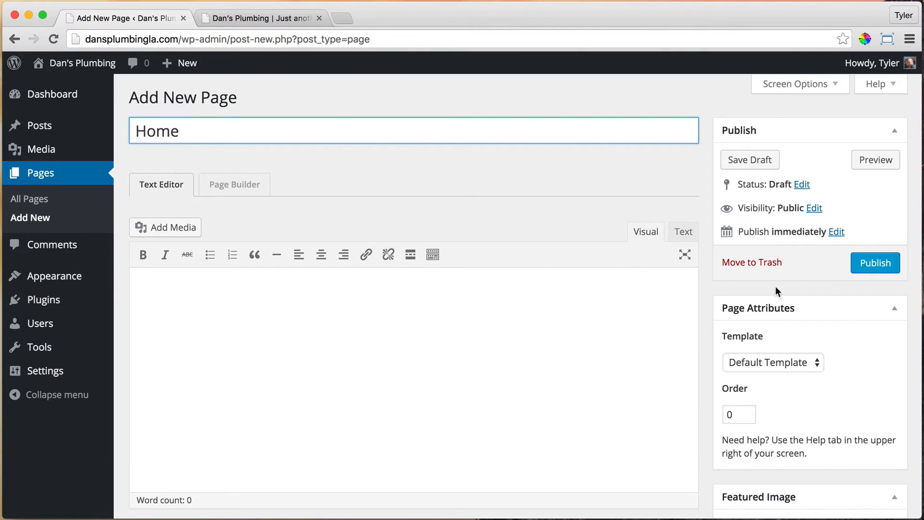
pyautogui.moveTo(875, 261)
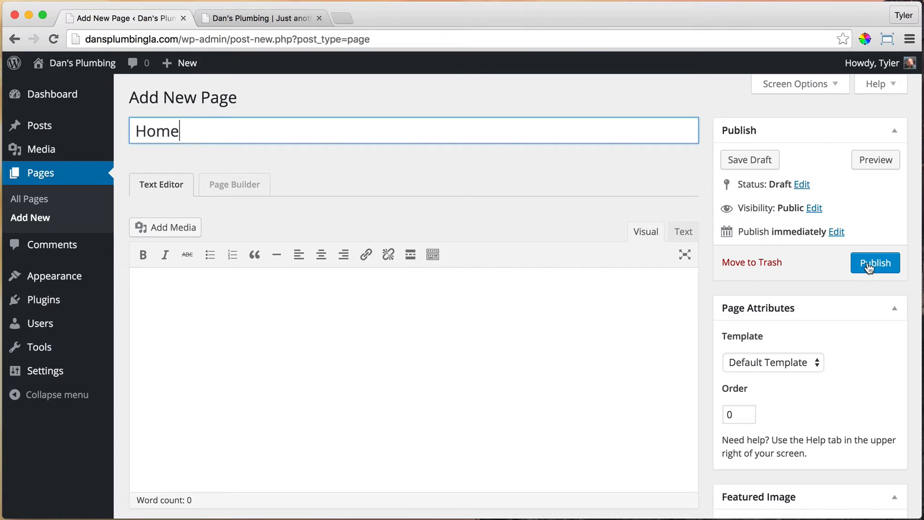
pyautogui.click(875, 261)
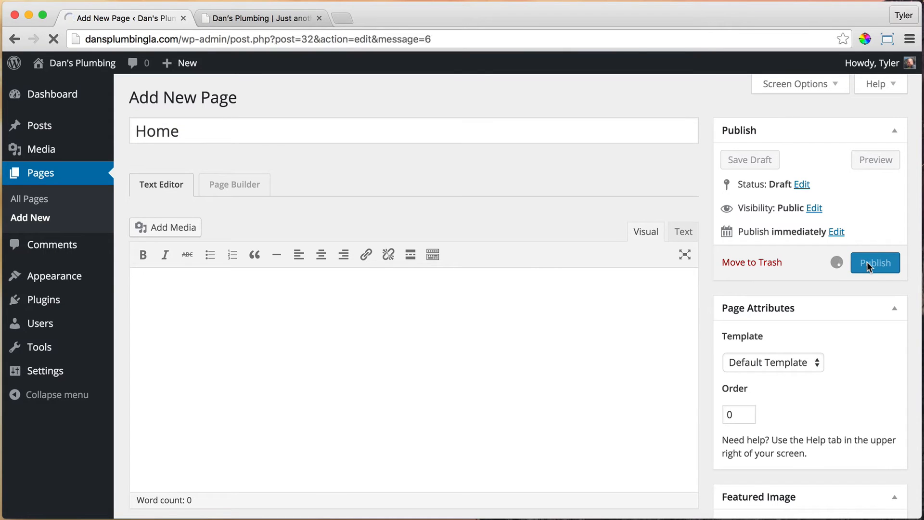
pyautogui.click(875, 262)
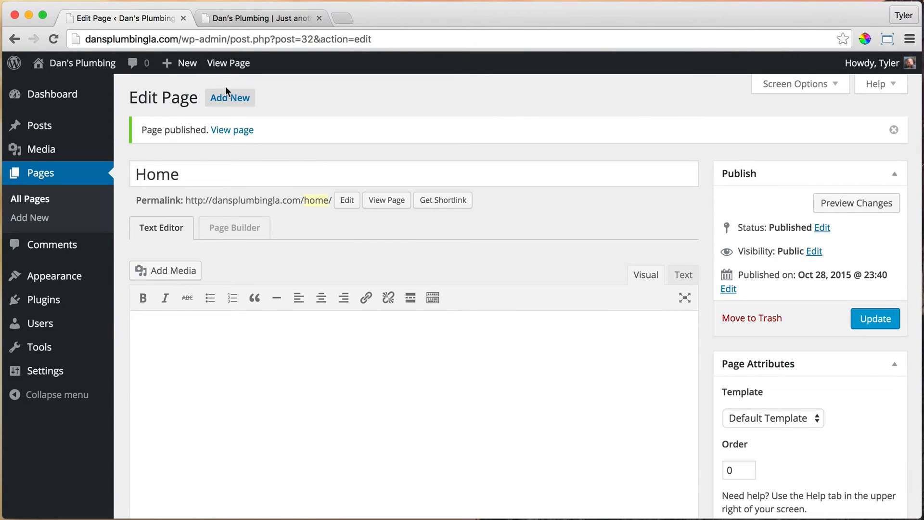
# Add a new page titled 'About', correcting the typo, and publish it
pyautogui.click(229, 97)
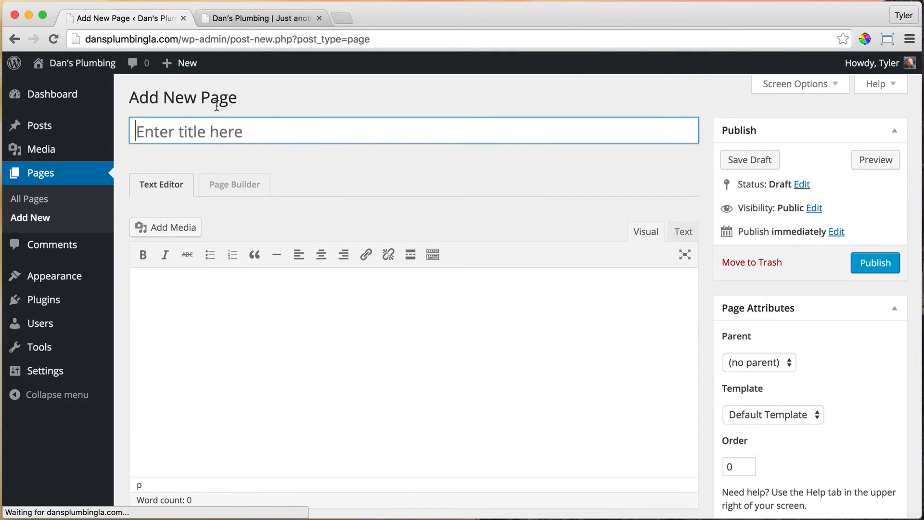
pyautogui.write('Aou')
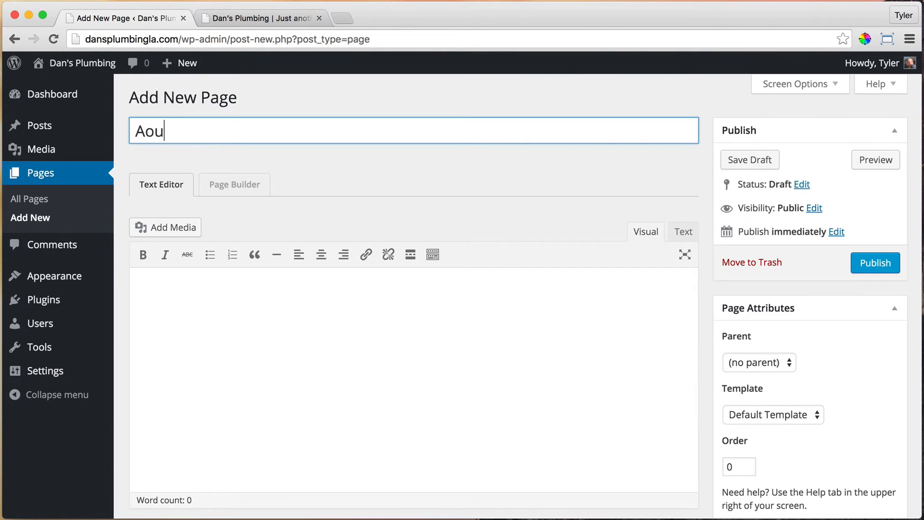
pyautogui.press('BackSpace')
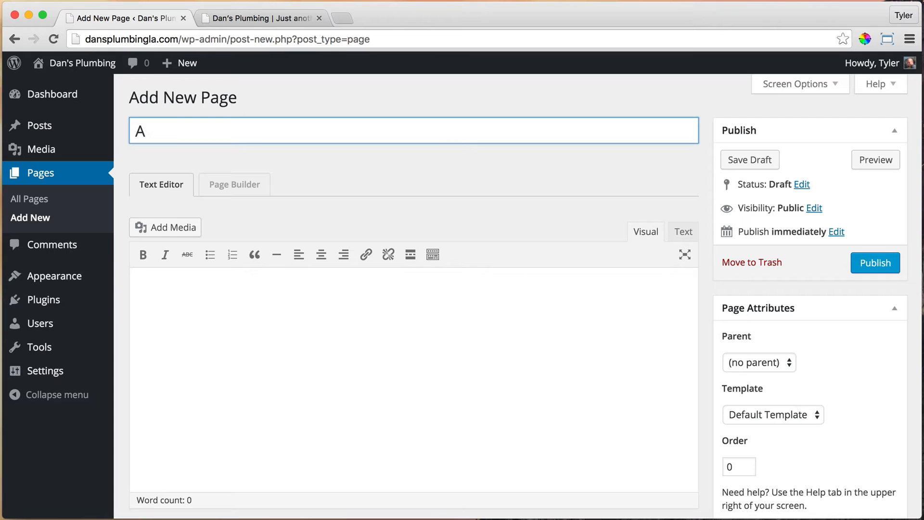
pyautogui.write('bout')
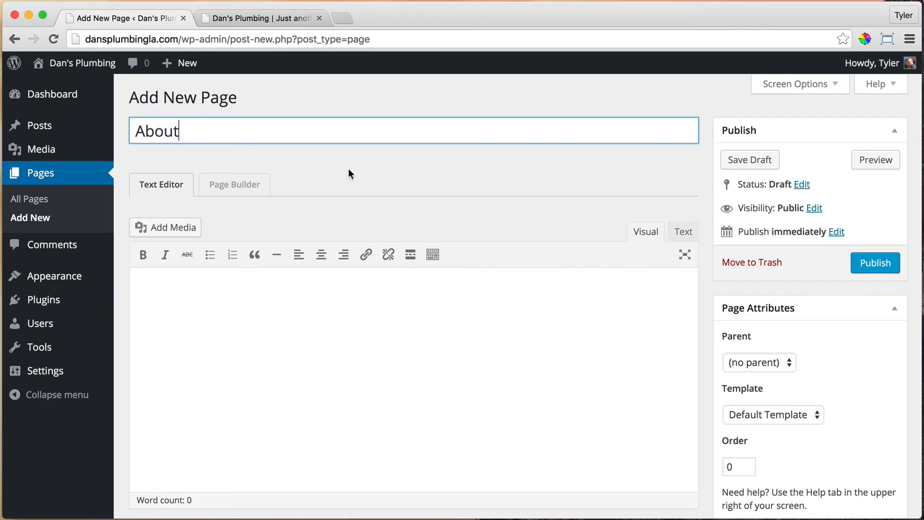
pyautogui.click(875, 262)
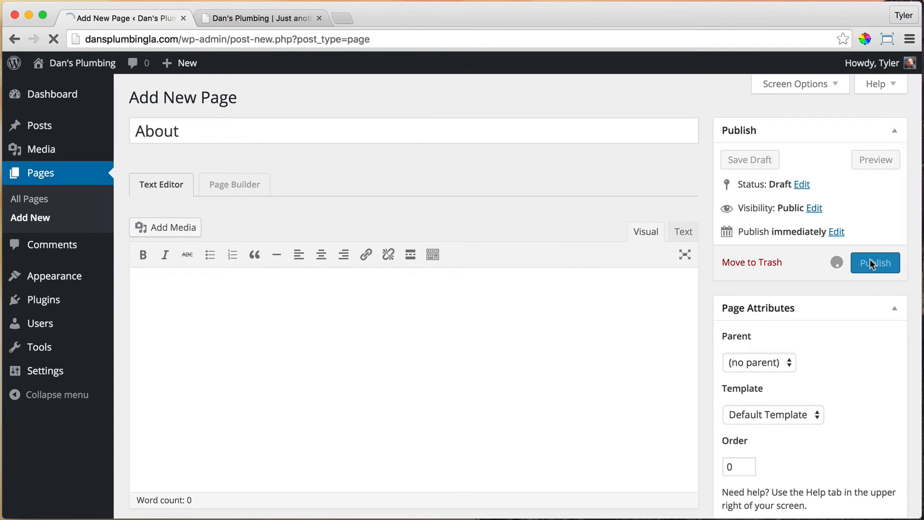
pyautogui.click(875, 263)
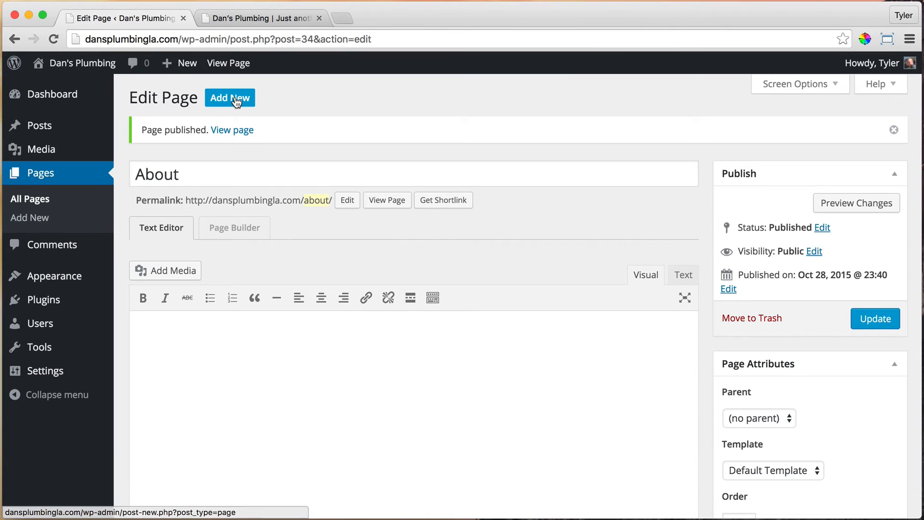
# Add a new page titled 'Services' and publish it
pyautogui.click(229, 98)
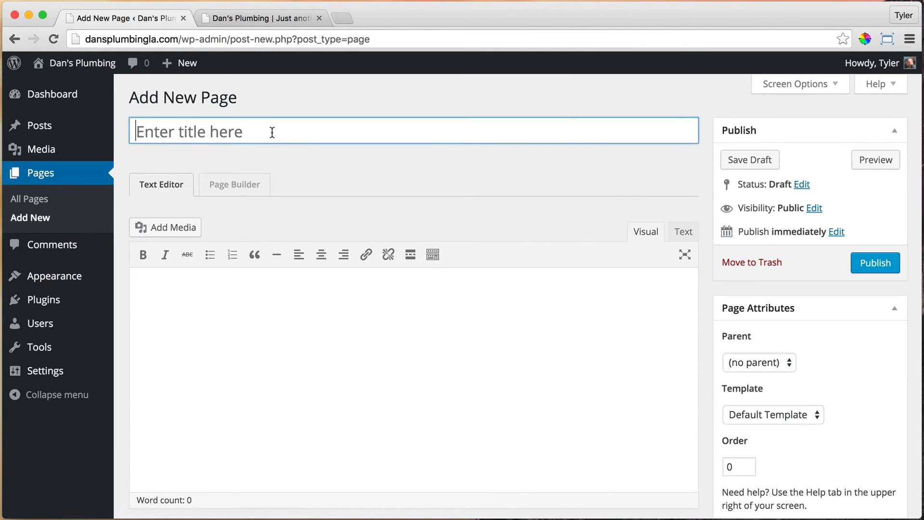
pyautogui.write('Services')
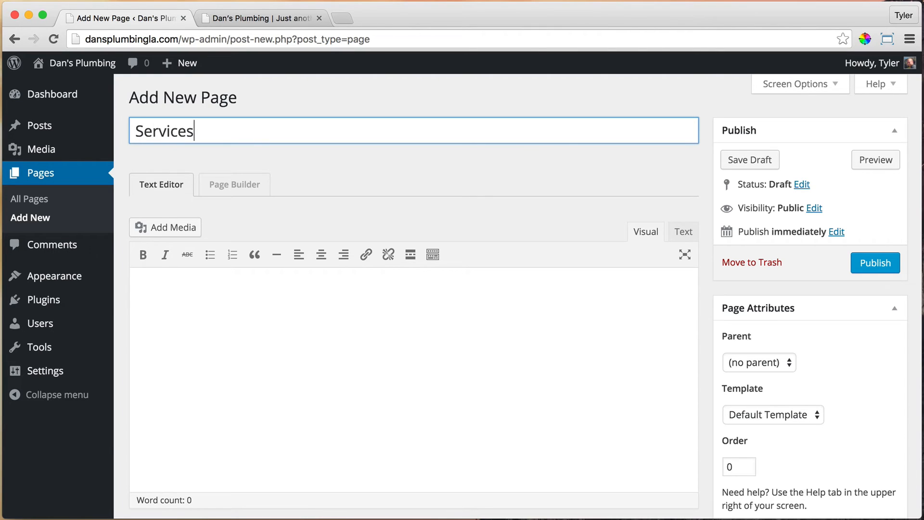
pyautogui.moveTo(875, 262)
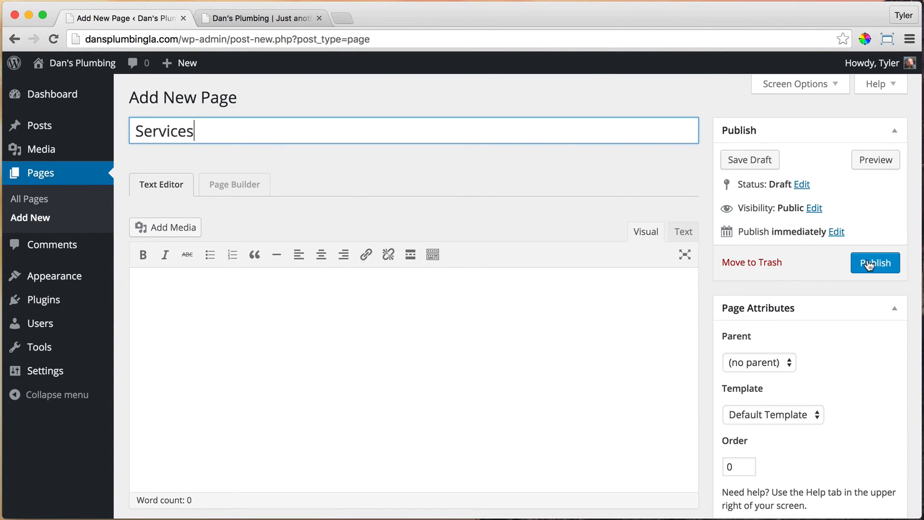
pyautogui.click(875, 262)
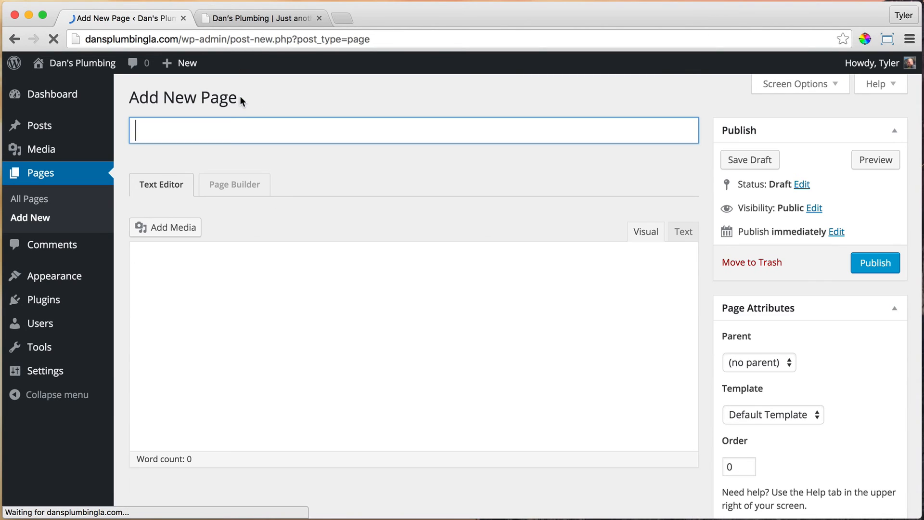
# Title the new page 'Contact', publish it, and switch to the live Dan's Plumbing site
pyautogui.write('Conta')
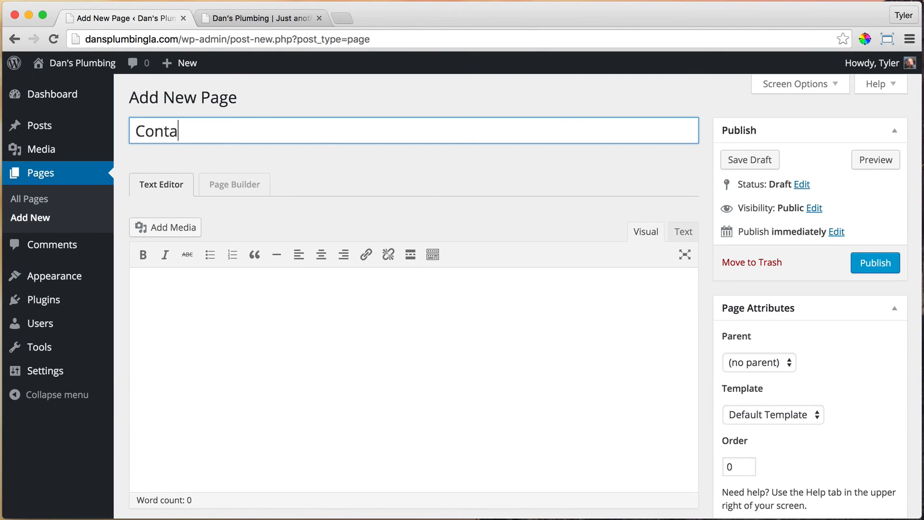
pyautogui.write('ct')
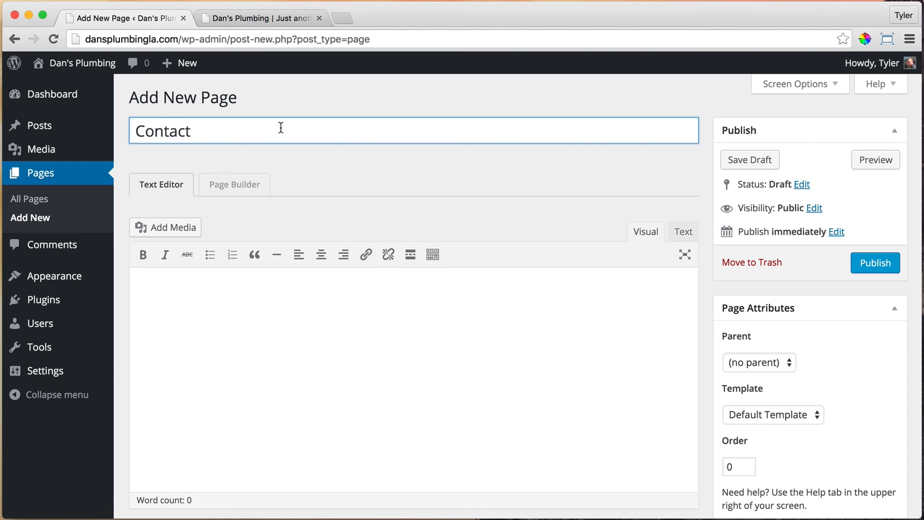
pyautogui.click(875, 262)
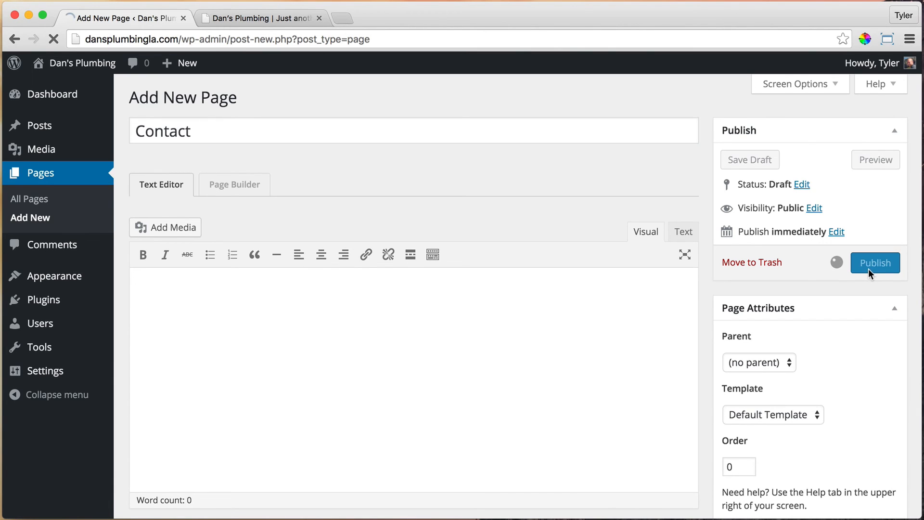
pyautogui.click(875, 262)
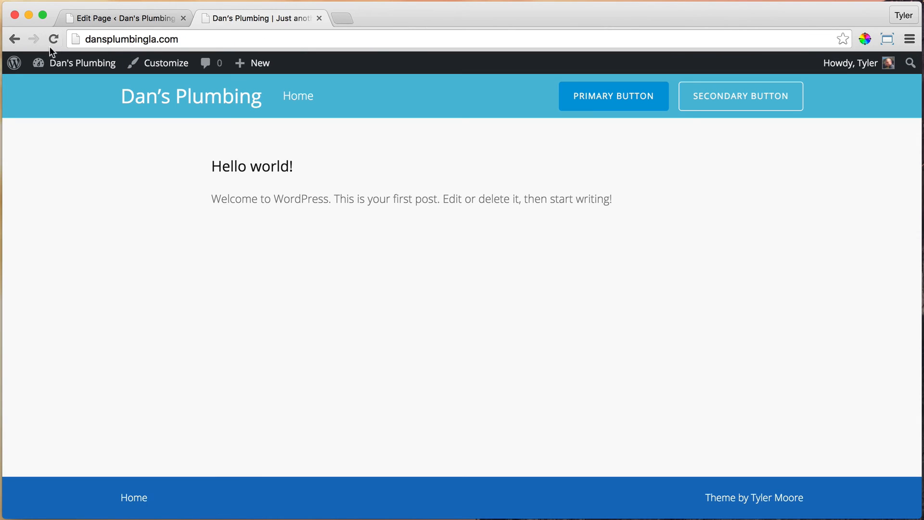
# Reload the live site so Home, About, Contact and Services show in its menus
pyautogui.click(53, 38)
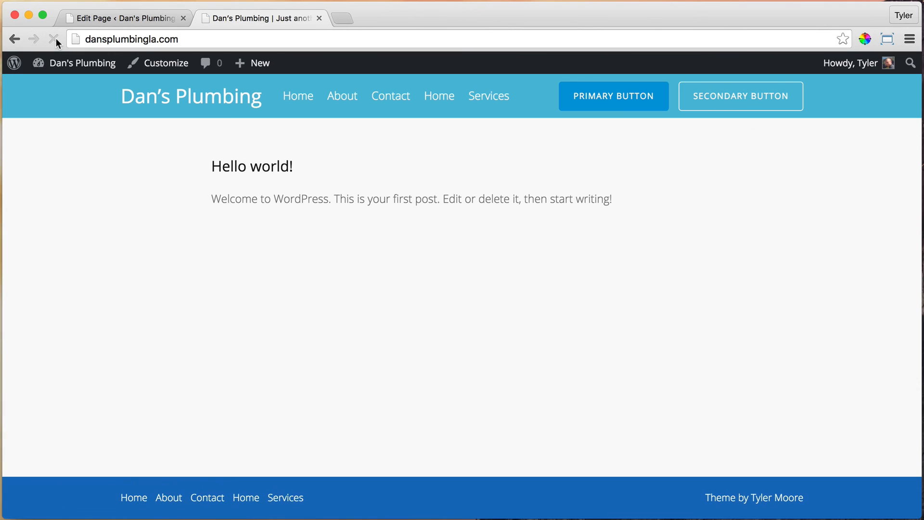
pyautogui.moveTo(390, 97)
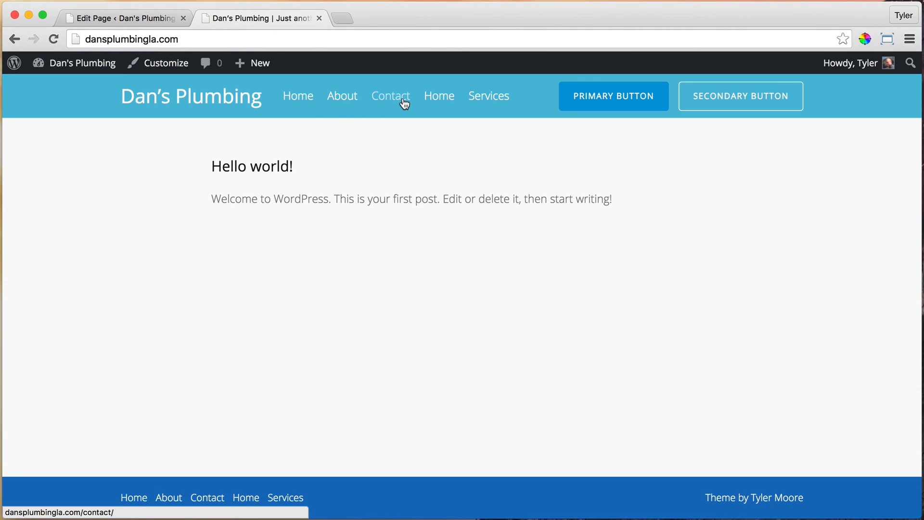
pyautogui.moveTo(362, 120)
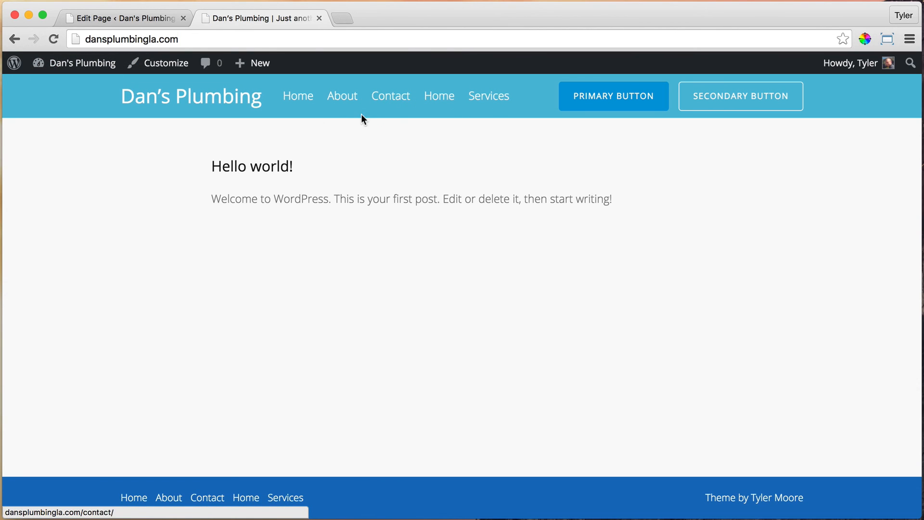
pyautogui.moveTo(388, 119)
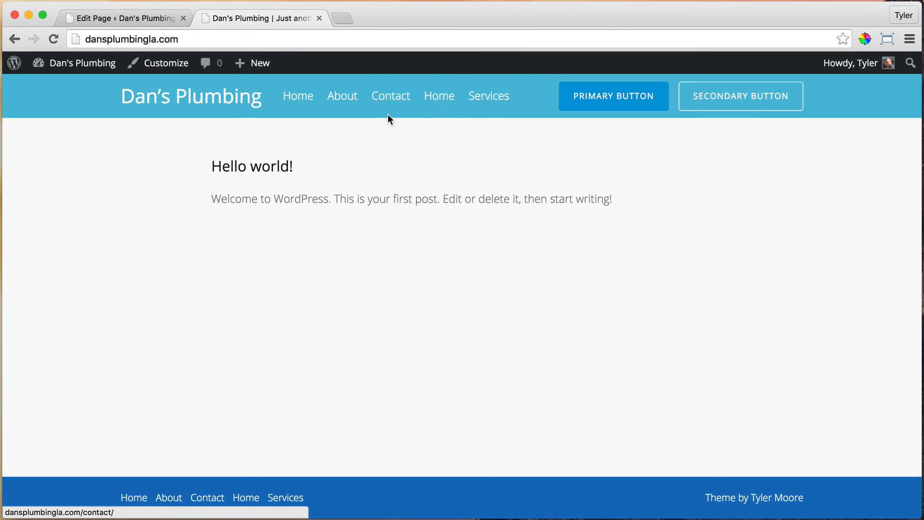
pyautogui.moveTo(446, 120)
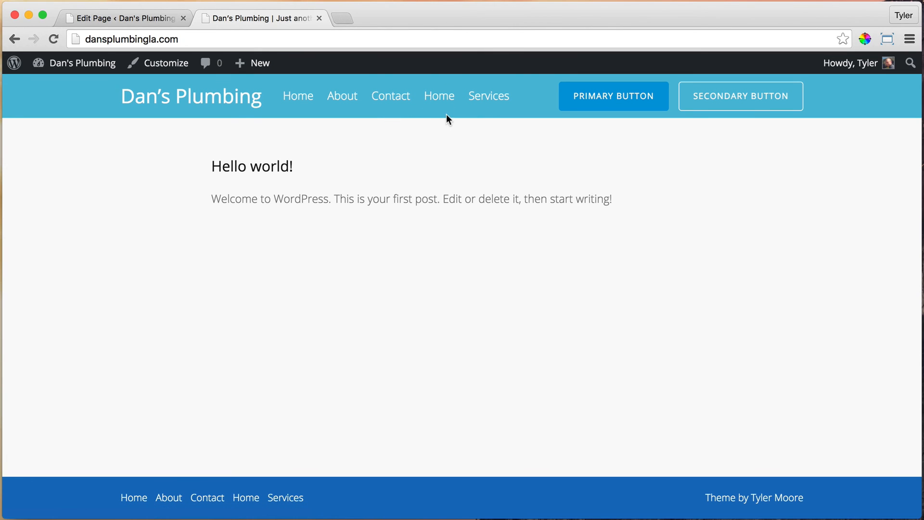